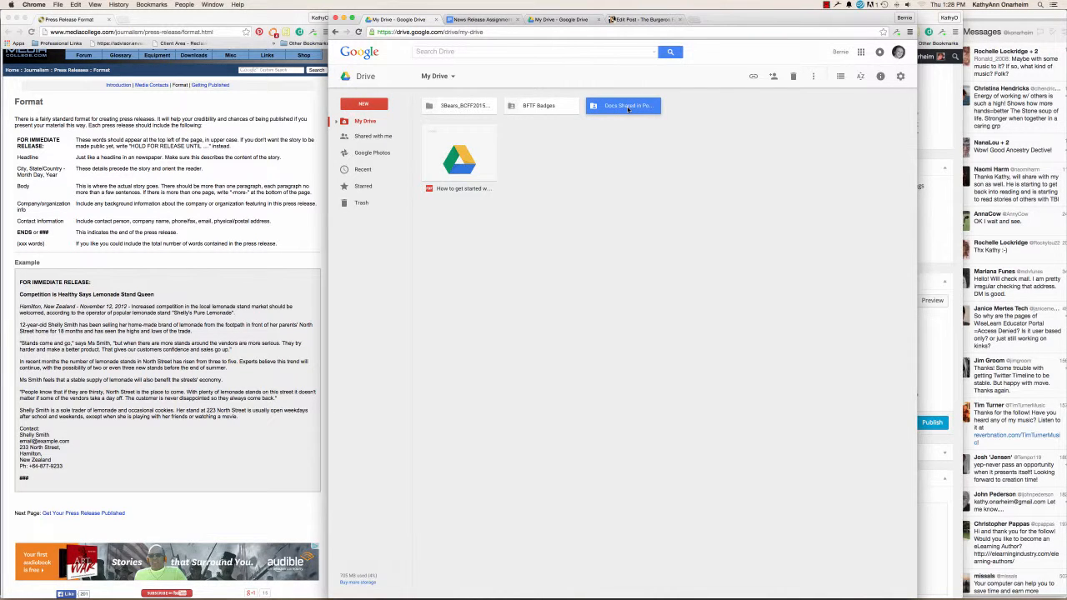
Open the News Release Assignment document from the Docs Shared in Posts folder.
double_click(624, 106)
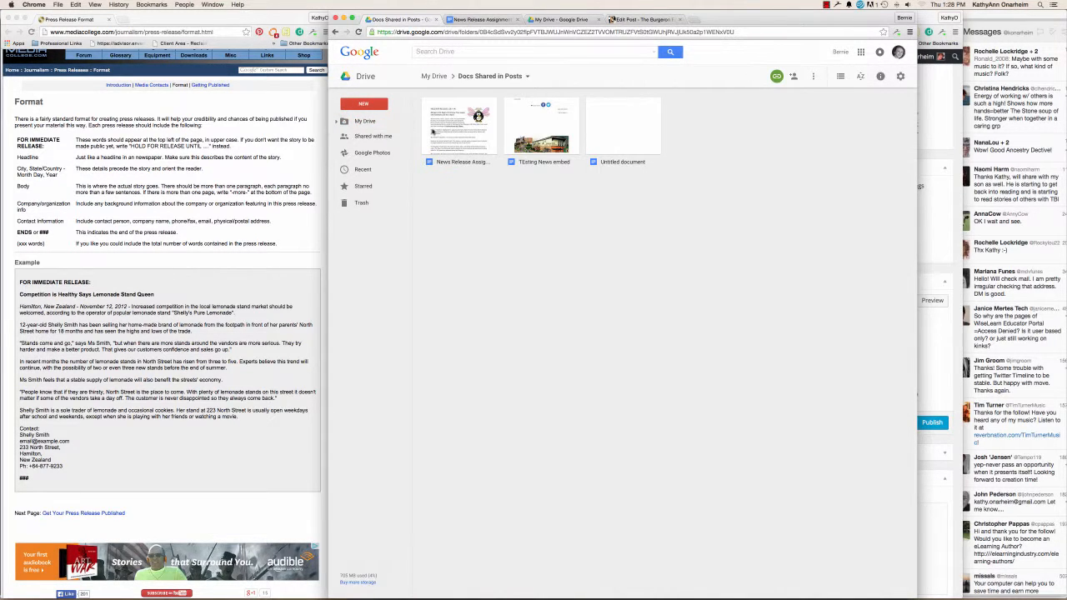
double_click(459, 125)
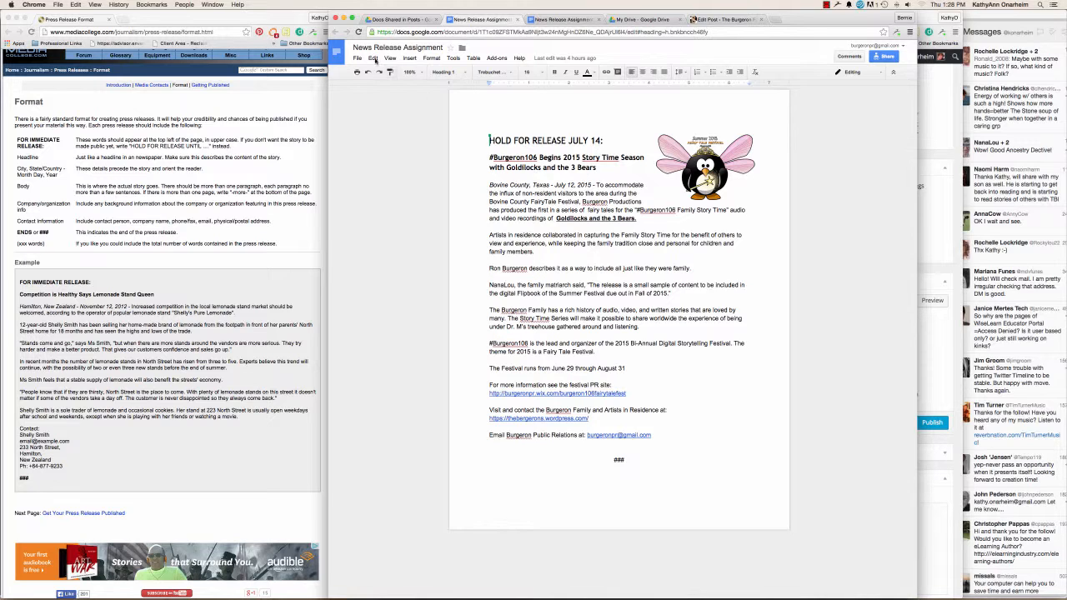
Show the File > Publish to the web dialog for the News Release Assignment.
left_click(357, 58)
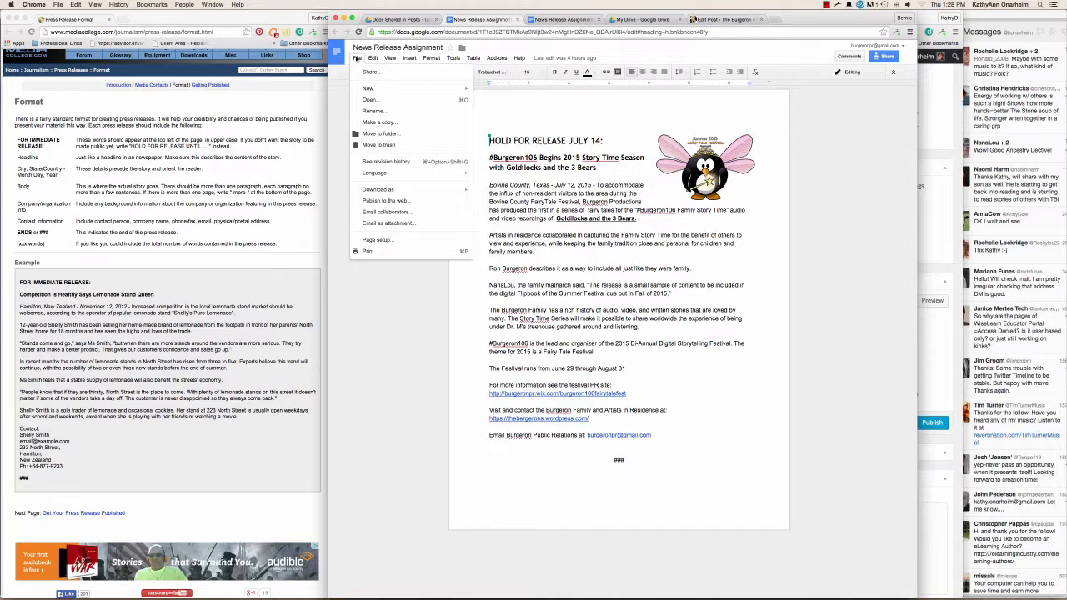
left_click(385, 200)
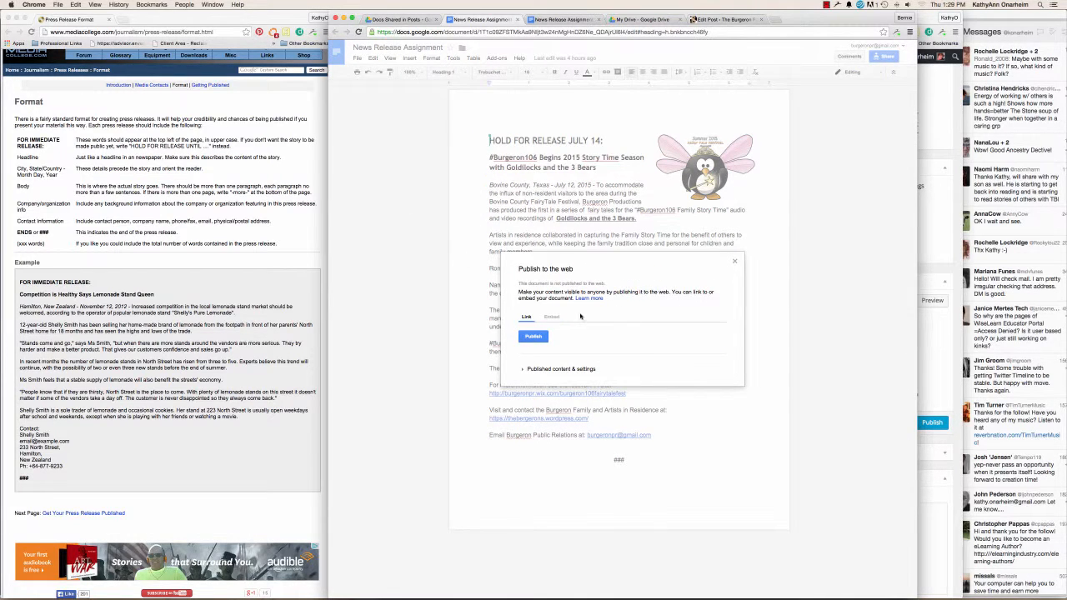
left_click(551, 317)
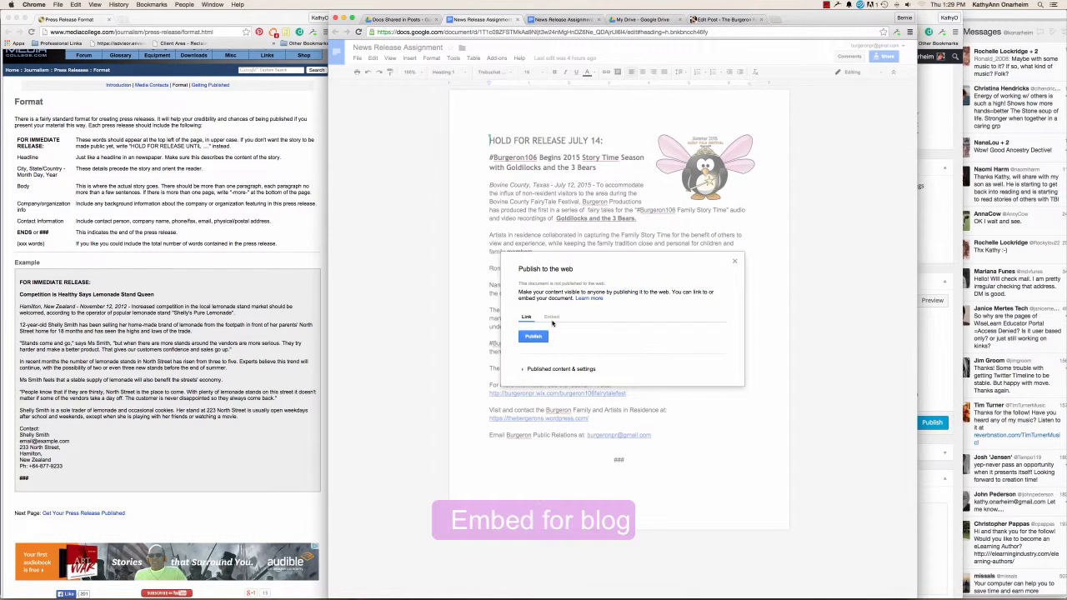
mouse_move(557, 327)
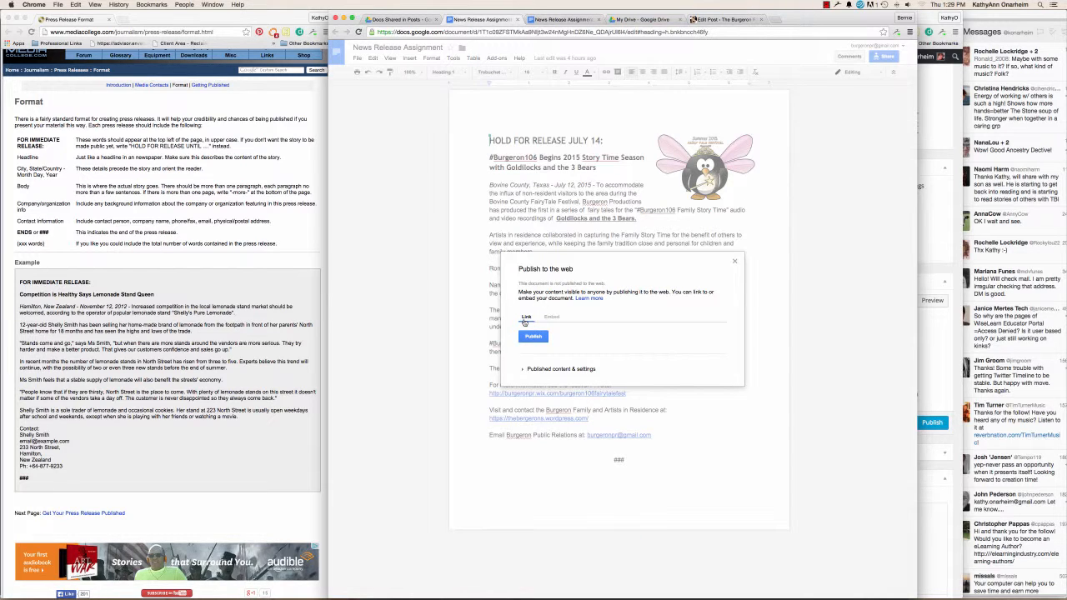
mouse_move(599, 312)
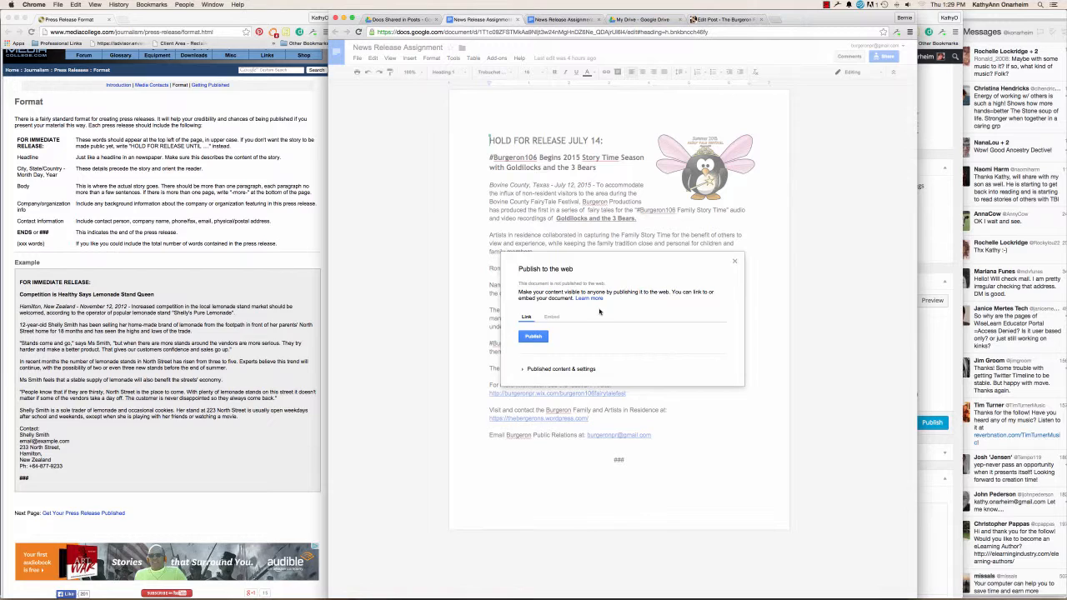
mouse_move(650, 302)
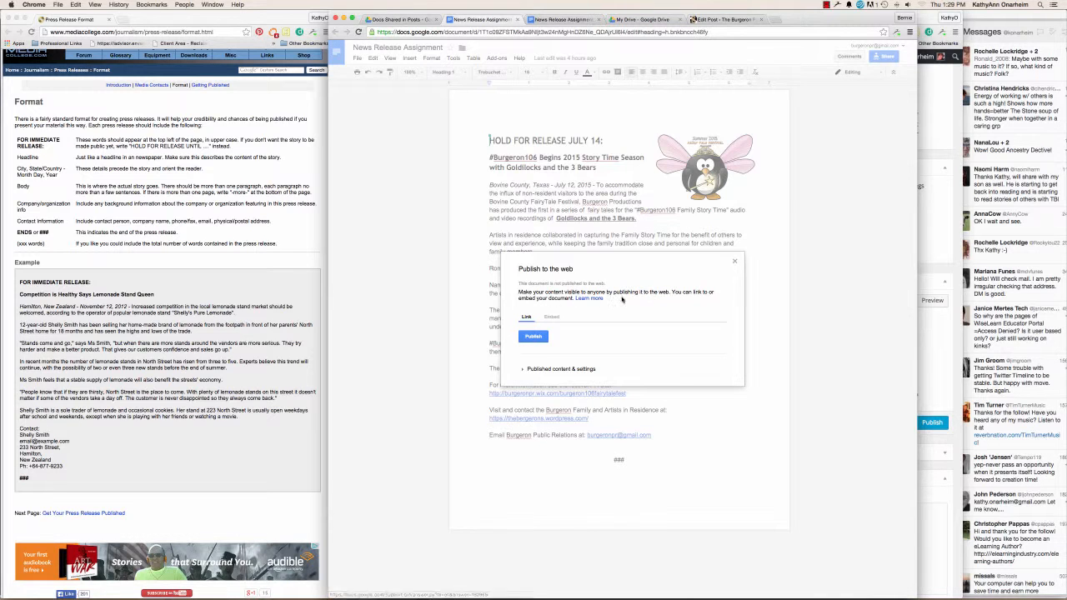
mouse_move(641, 299)
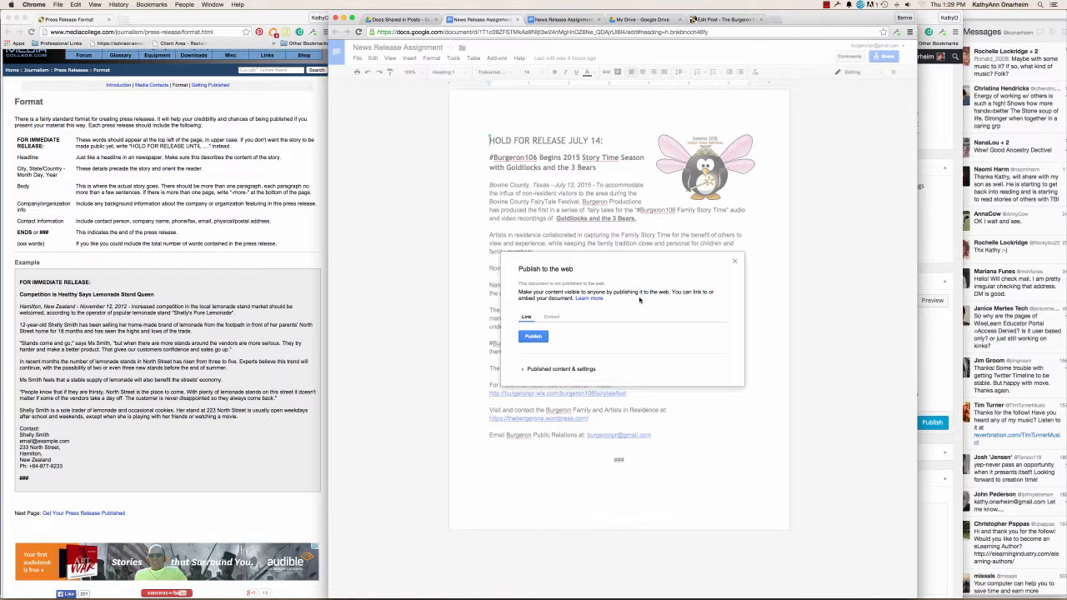
Publish the news release from the Embed tab, confirm, and select the iframe code.
left_click(551, 317)
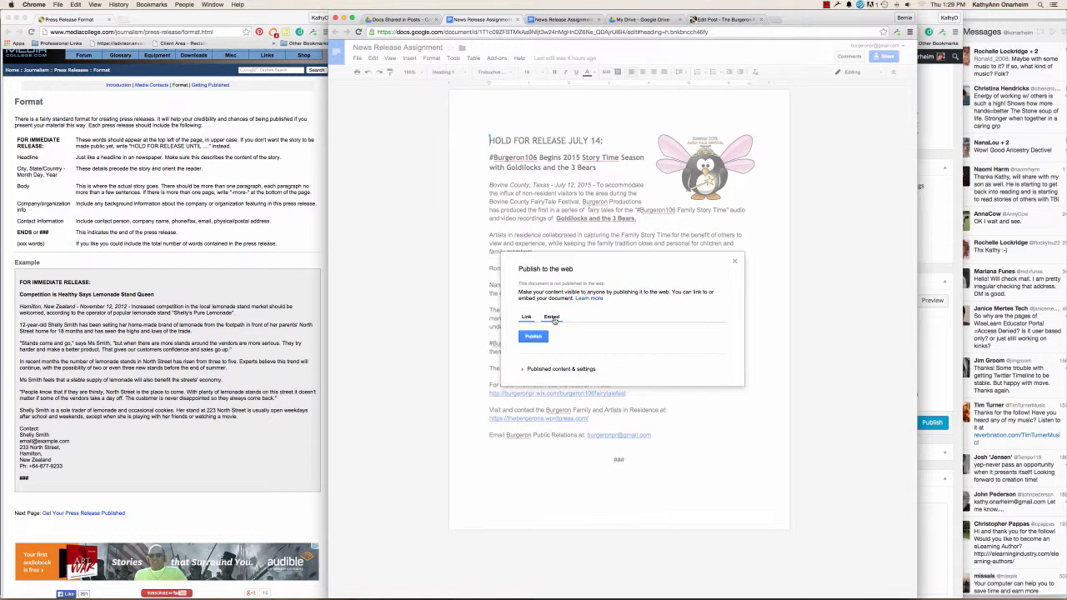
left_click(552, 317)
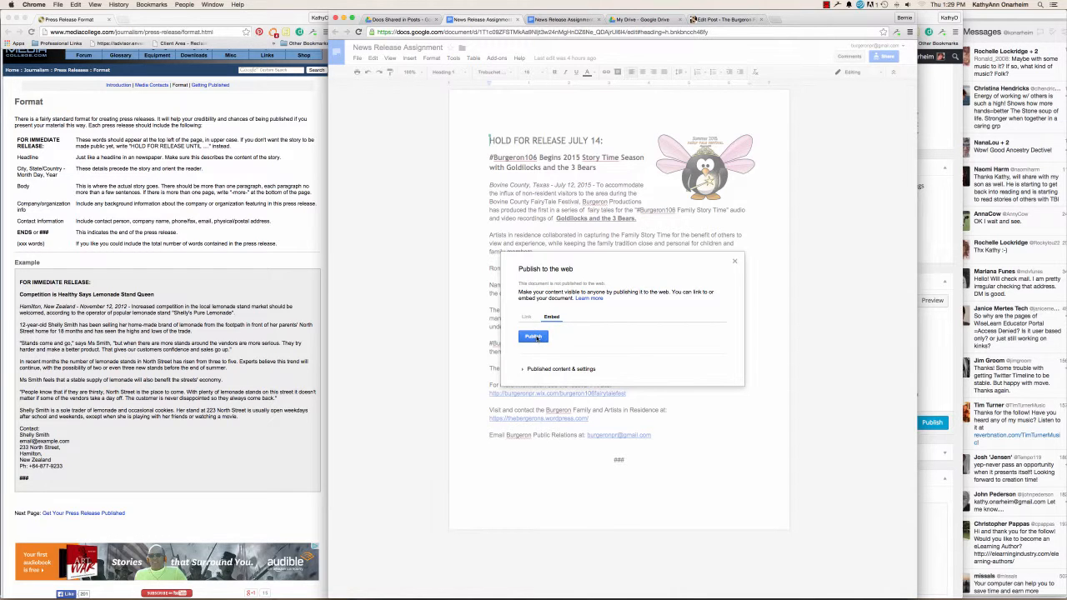
left_click(533, 335)
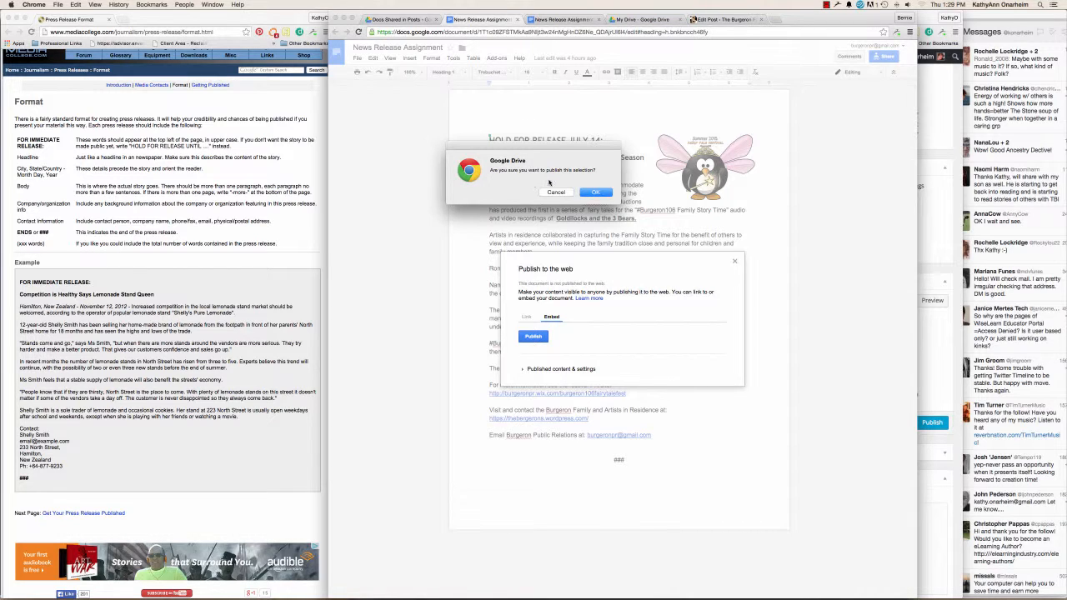
left_click(595, 191)
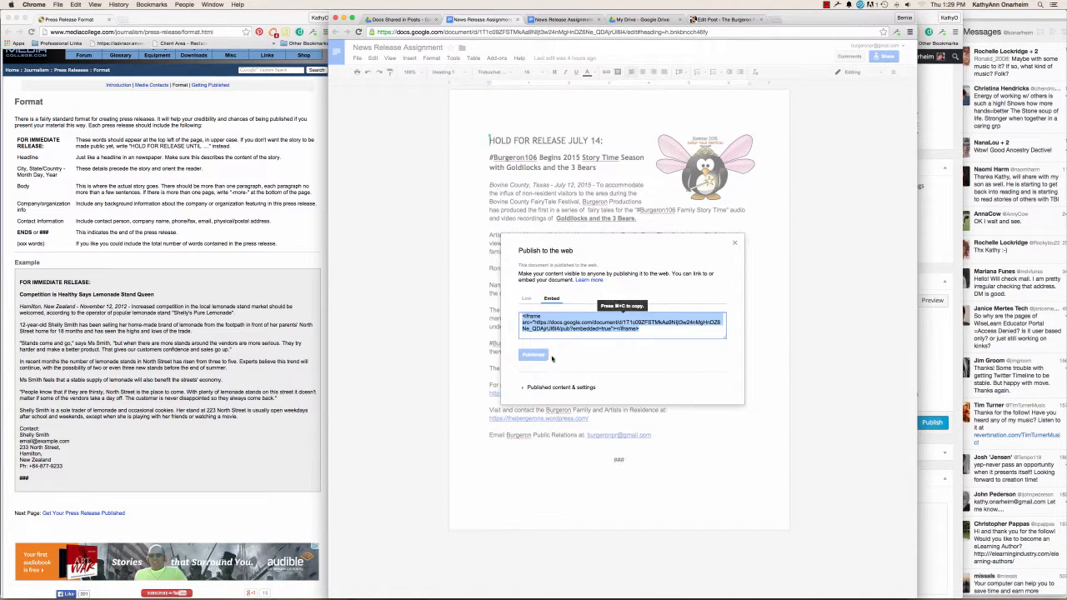
mouse_move(650, 342)
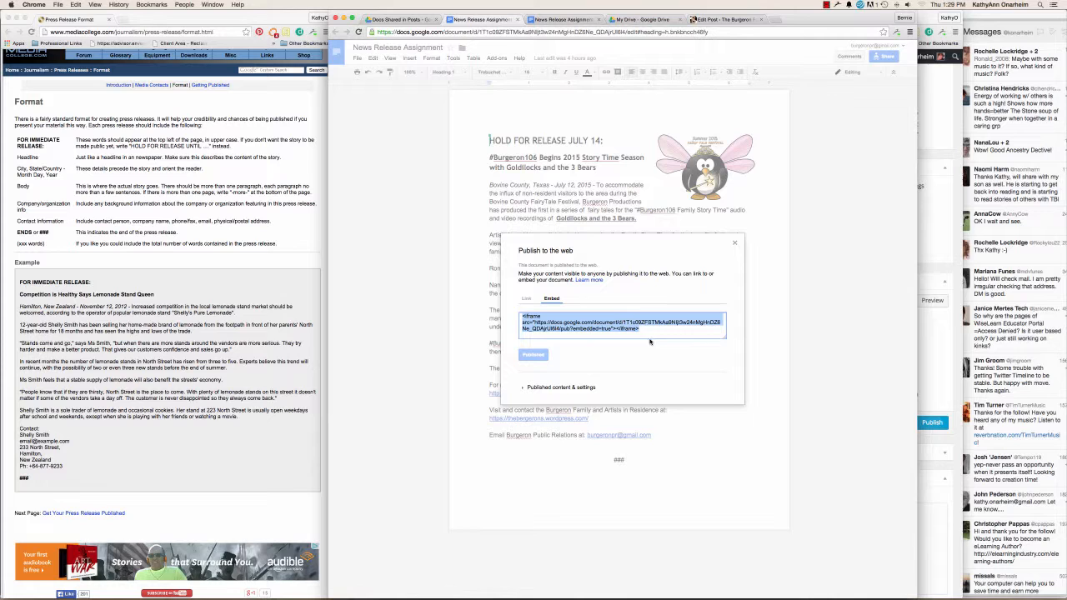
left_click(621, 322)
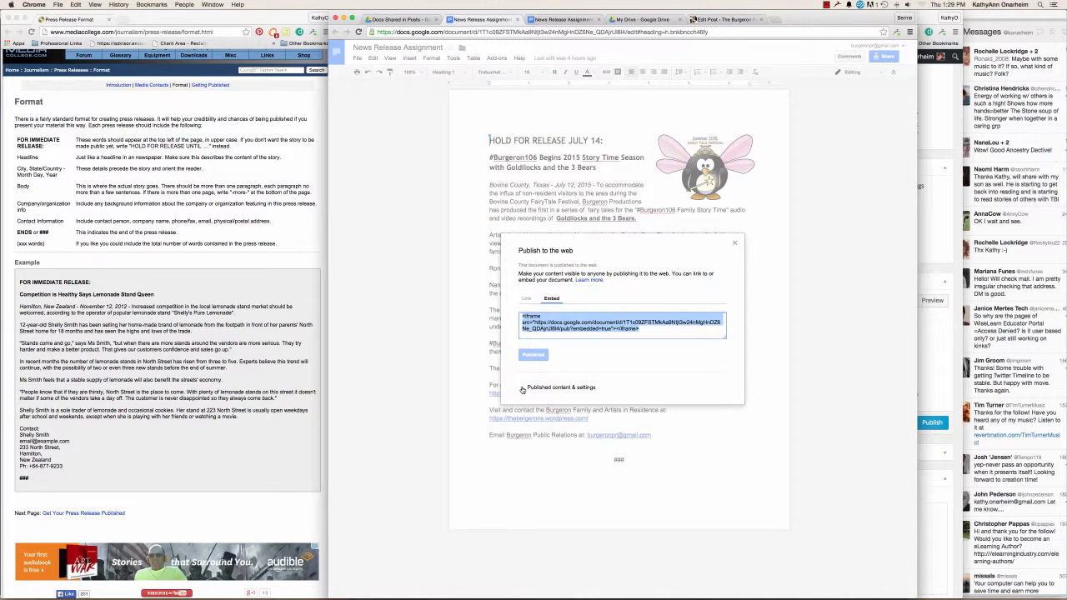
Turn on automatic republishing, reselect the iframe embed code, and close Publish to the web.
left_click(559, 372)
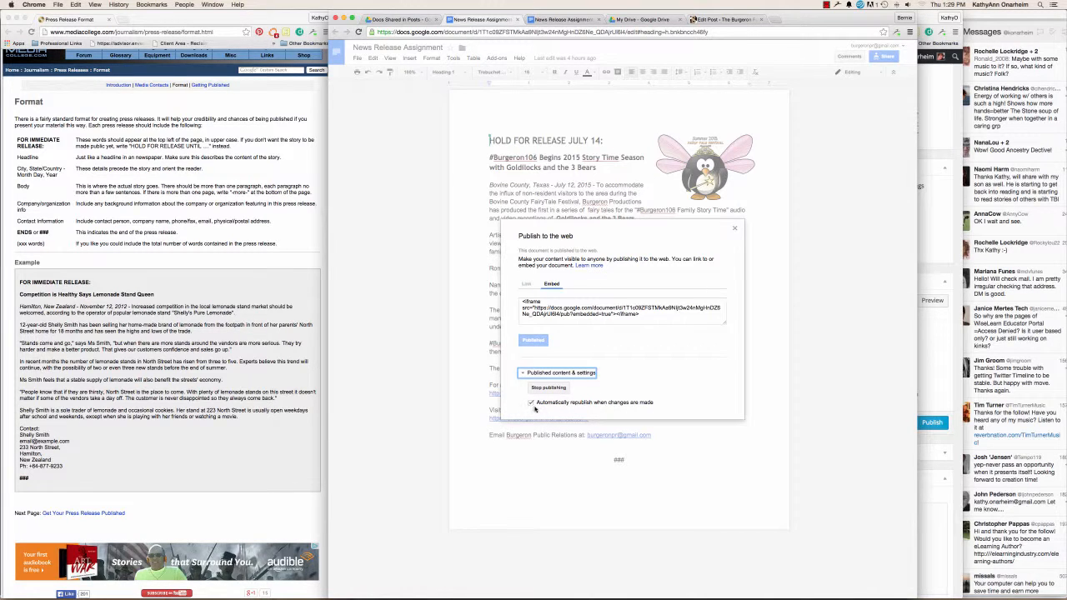
left_click(531, 402)
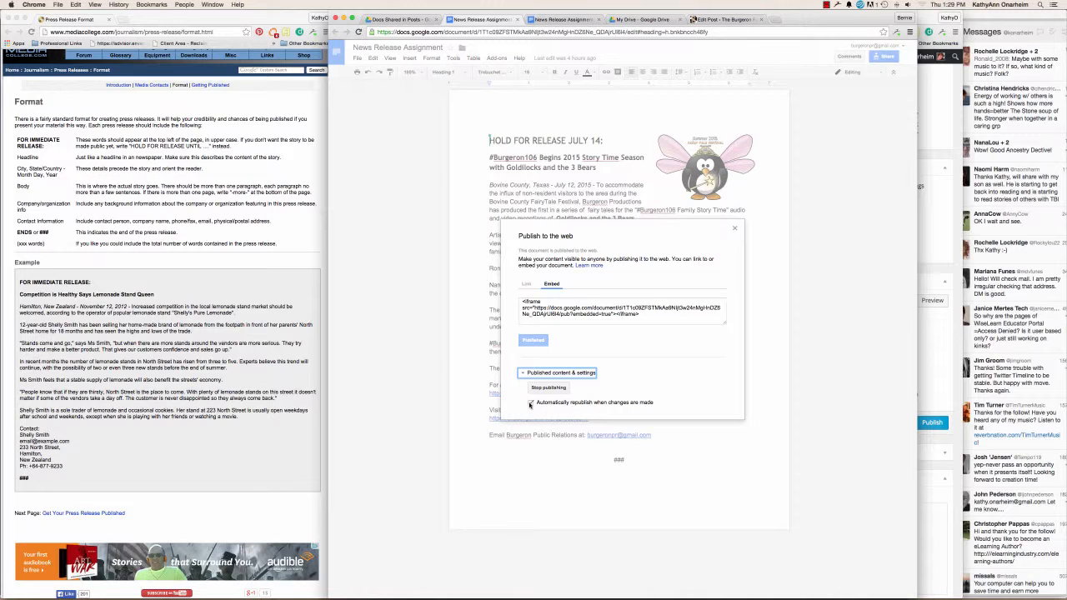
left_click(531, 402)
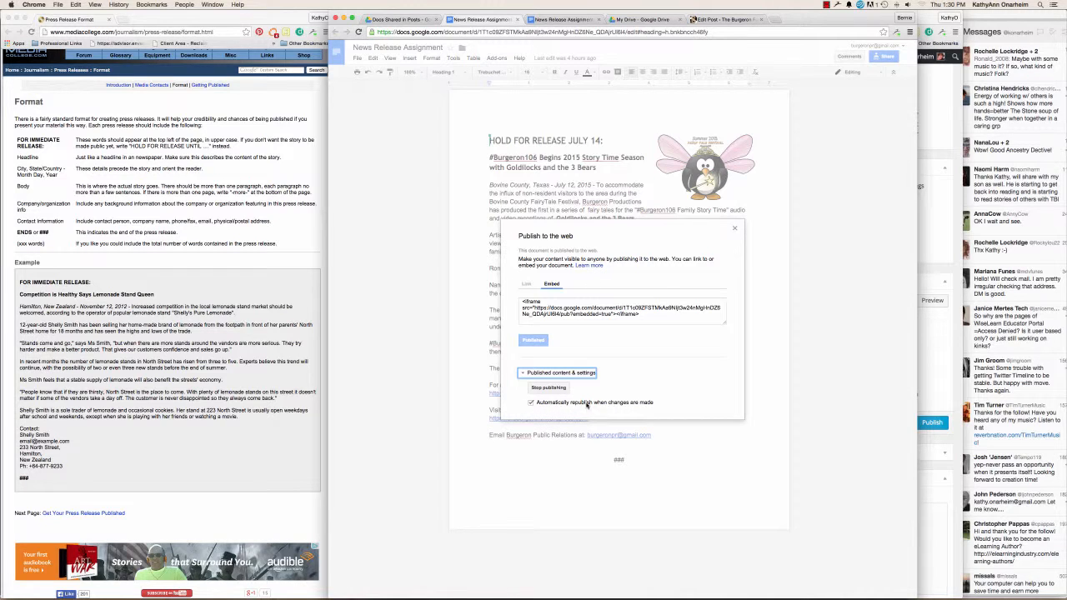
mouse_move(634, 415)
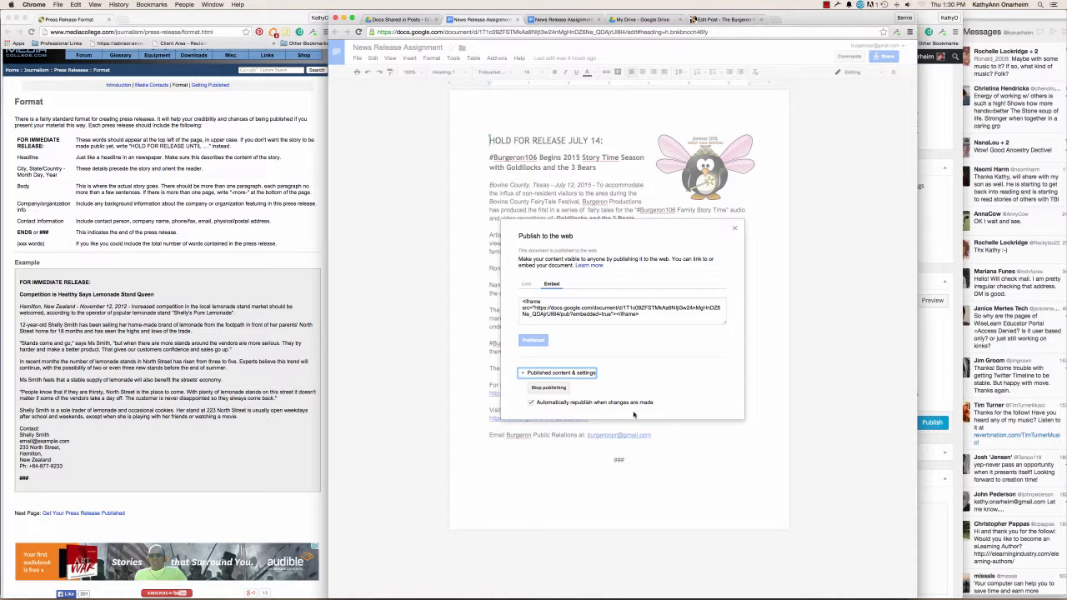
mouse_move(631, 327)
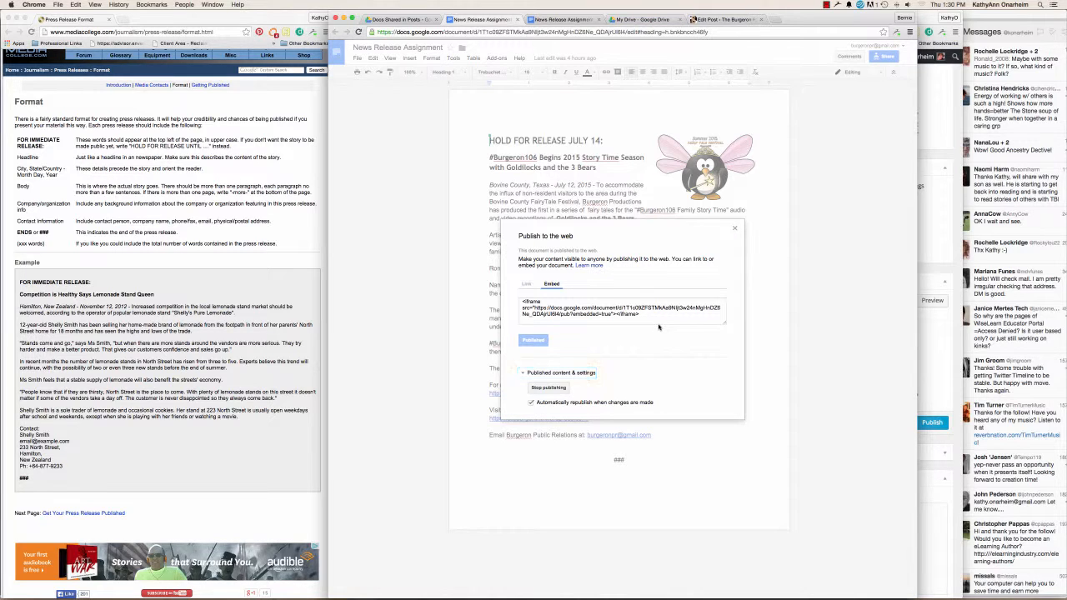
left_click(621, 308)
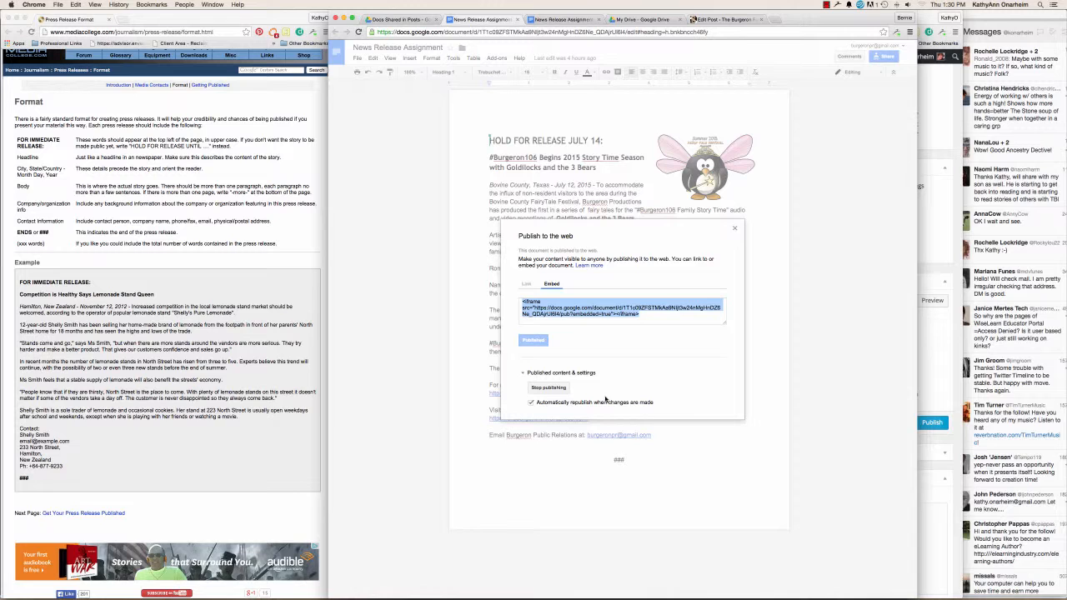
left_click(734, 227)
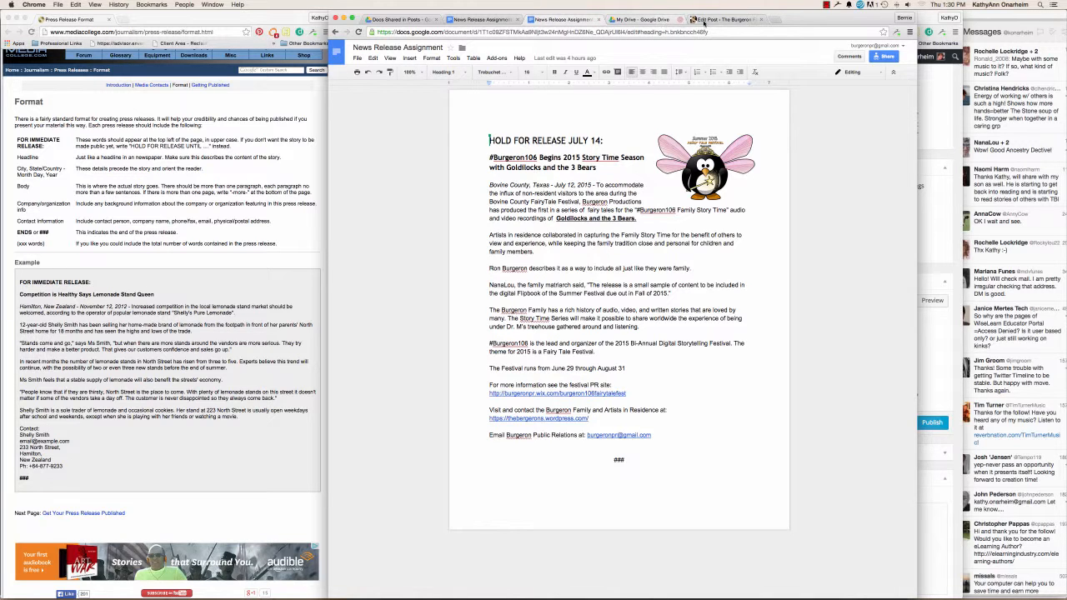
In the Burgeron106 press release post editor, select the old googleapps shortcode at the end.
left_click(719, 19)
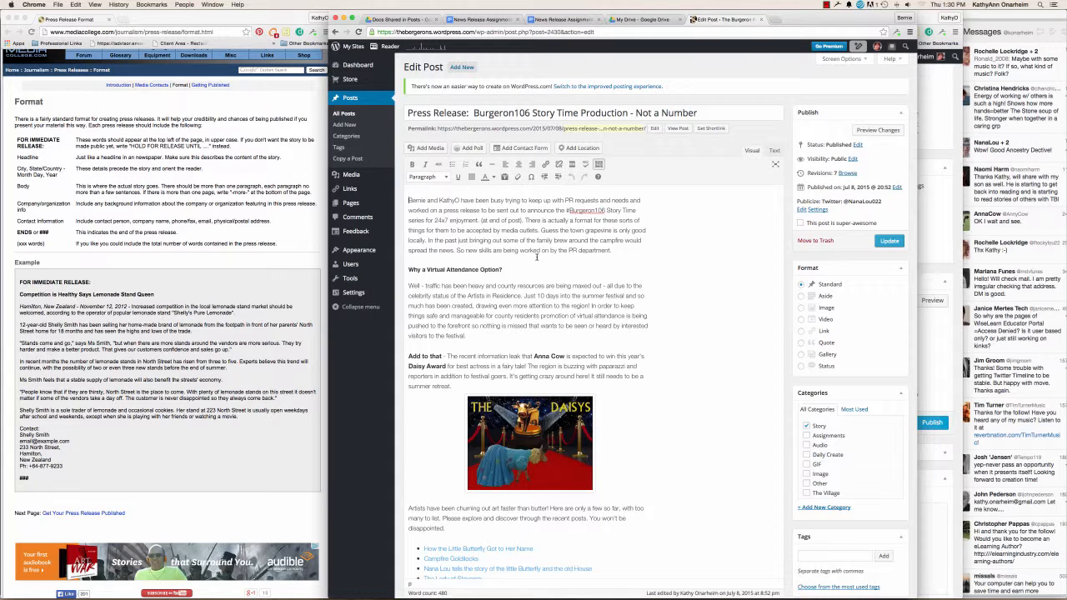
scroll("down", 3)
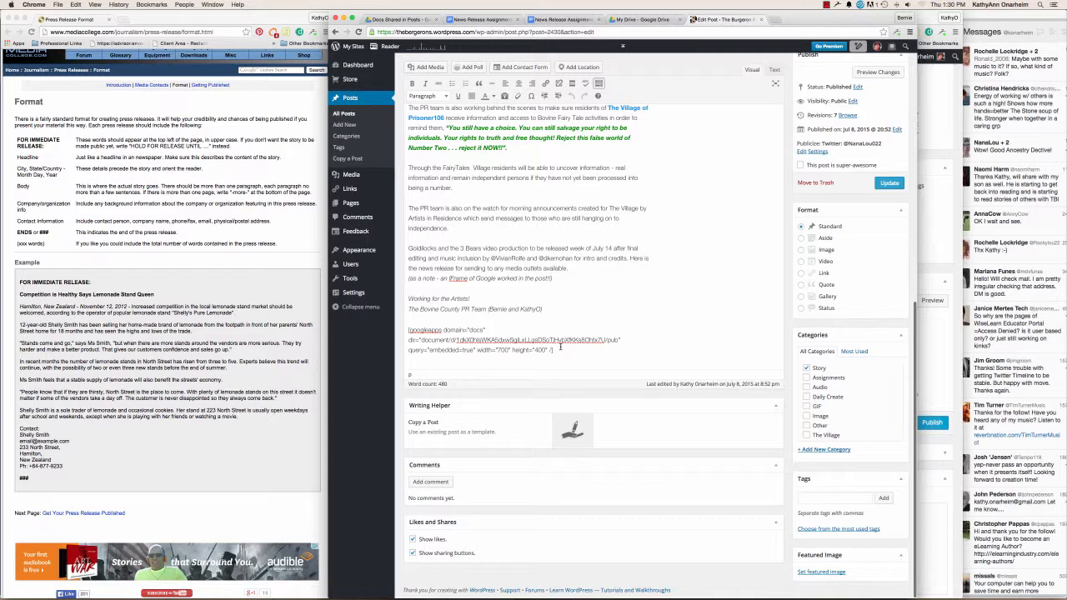
left_click_drag(407, 329, 552, 349)
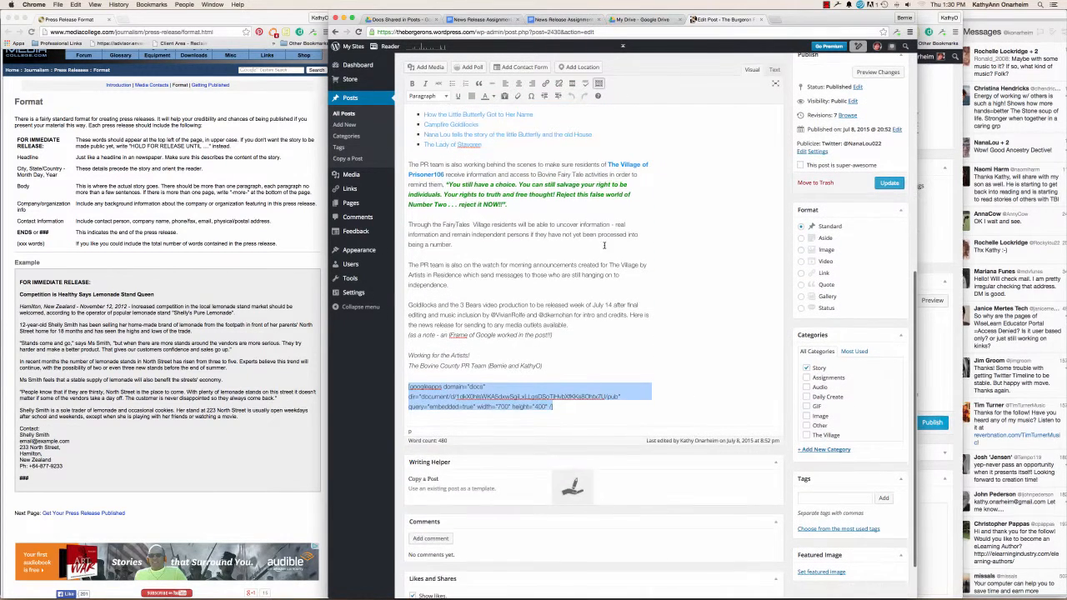
mouse_move(597, 332)
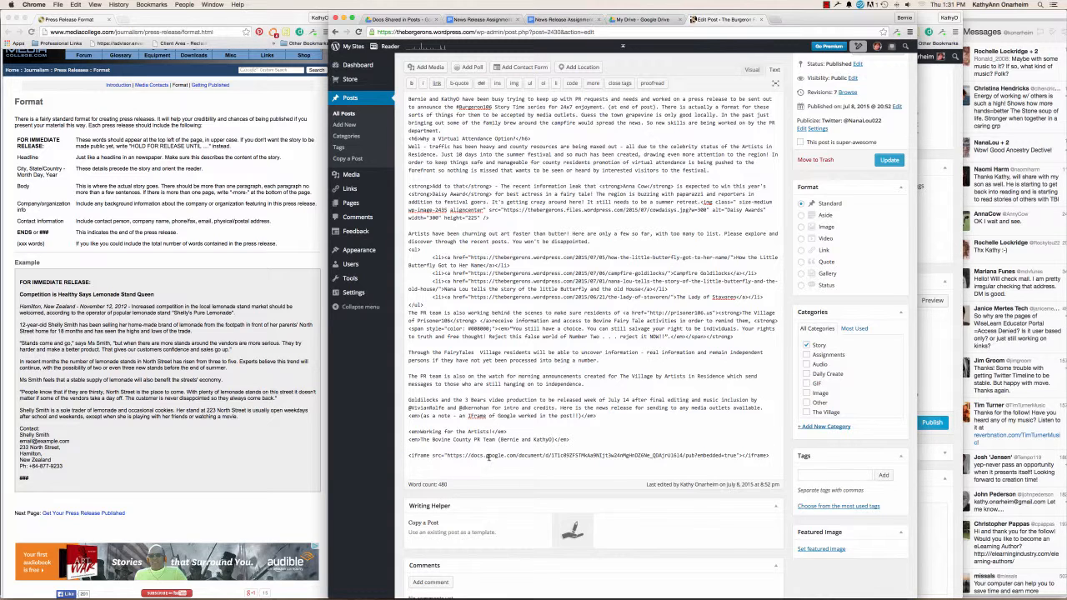
Check the embedded iframe at the end of the post in Visual view.
left_click(751, 69)
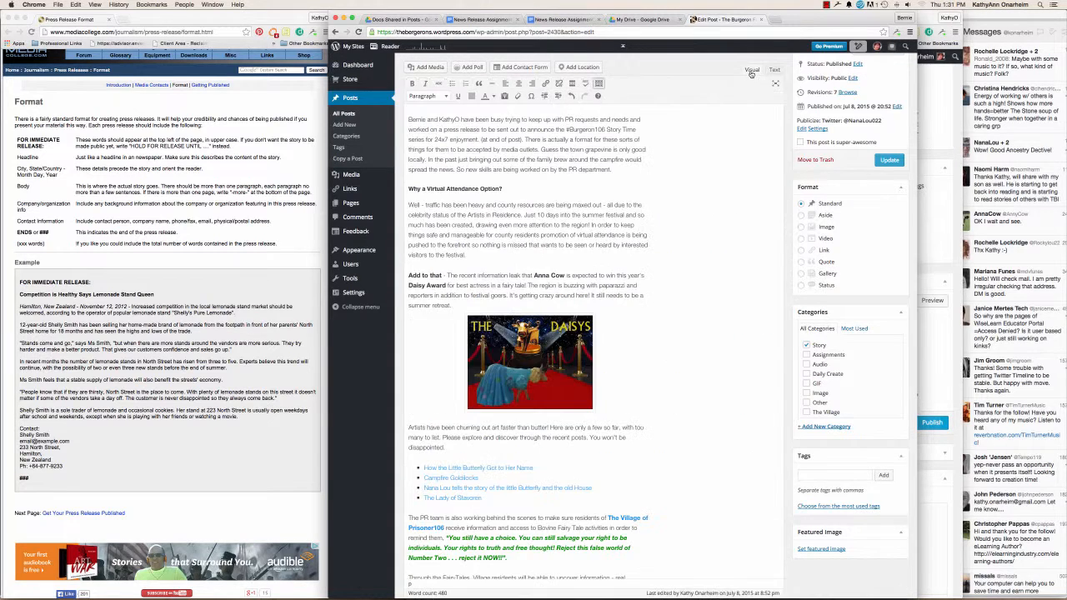
scroll("down", 3)
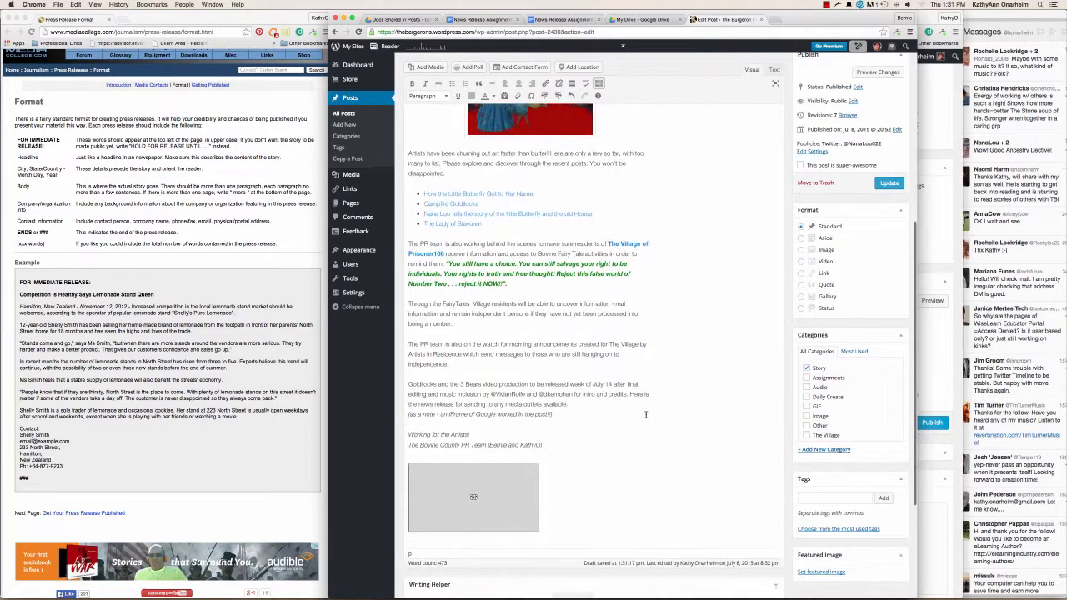
scroll("down", 3)
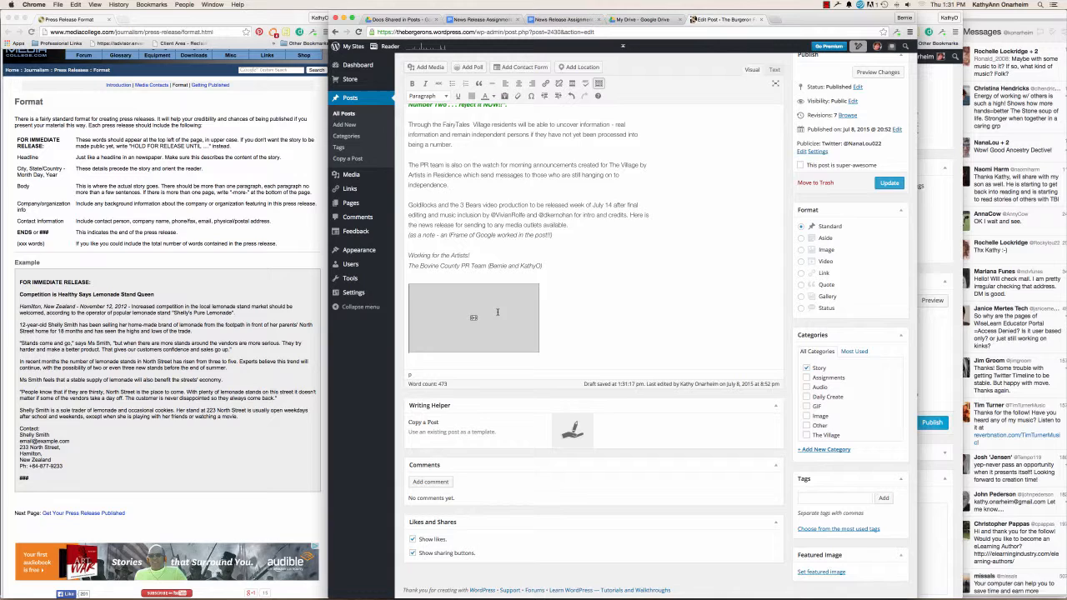
mouse_move(513, 322)
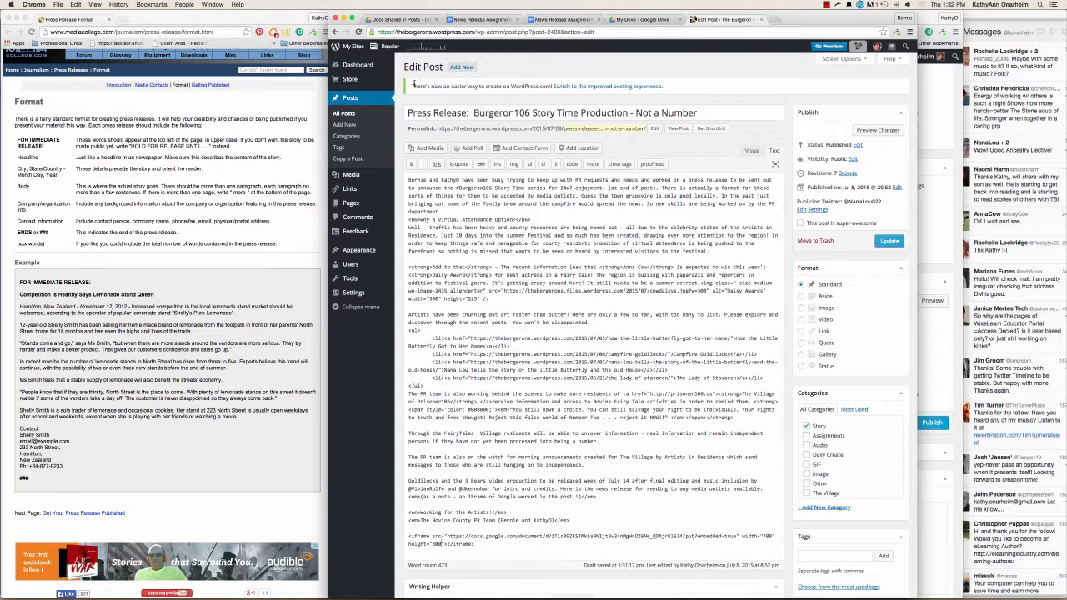
View the live press release post and scroll to the embedded Google Docs release.
left_click(351, 46)
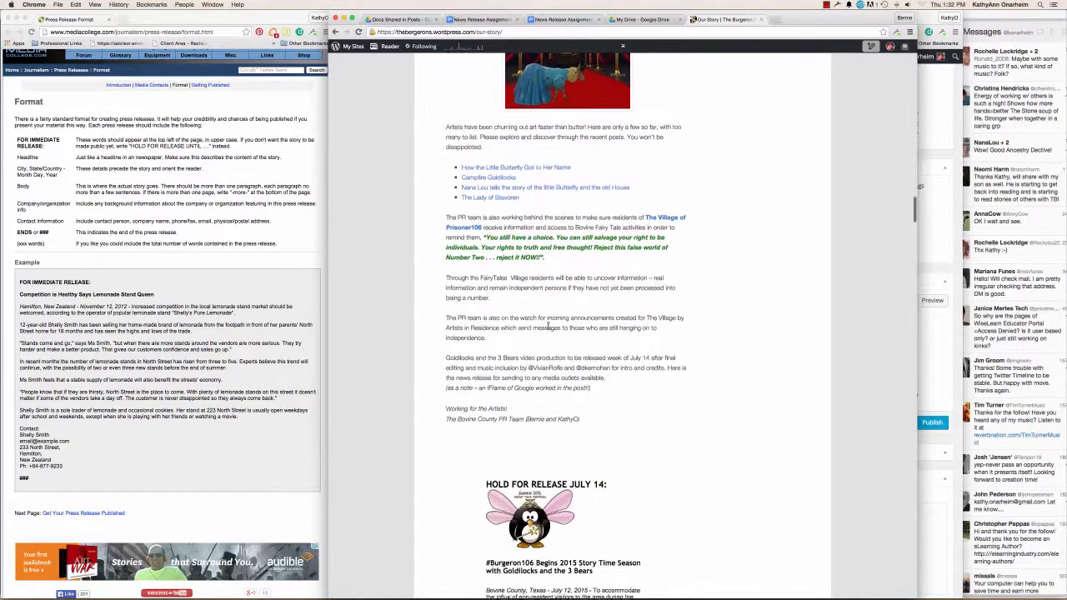
scroll("down", 3)
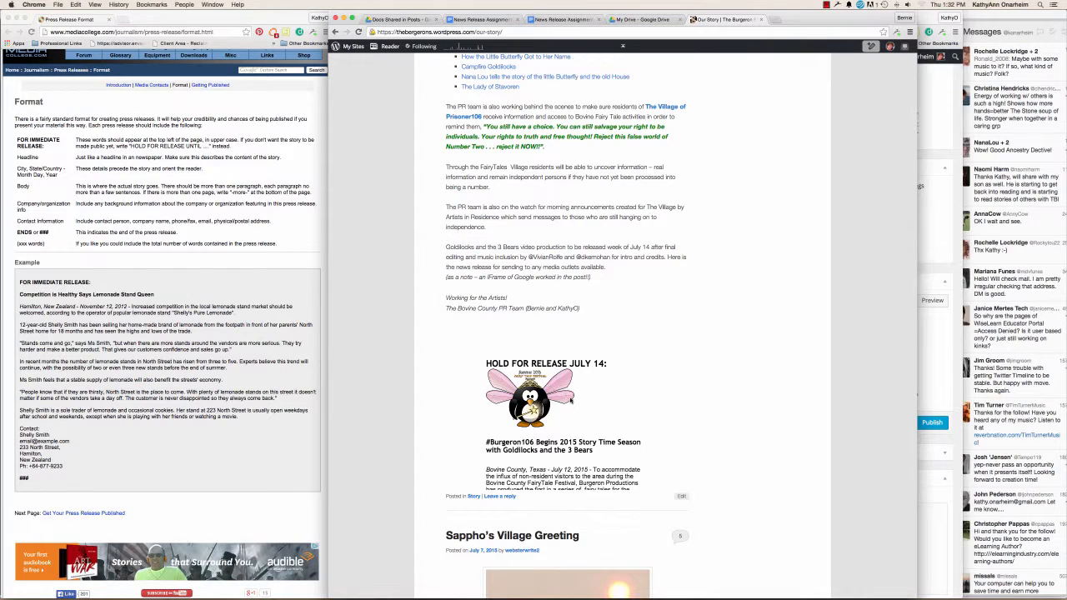
mouse_move(608, 402)
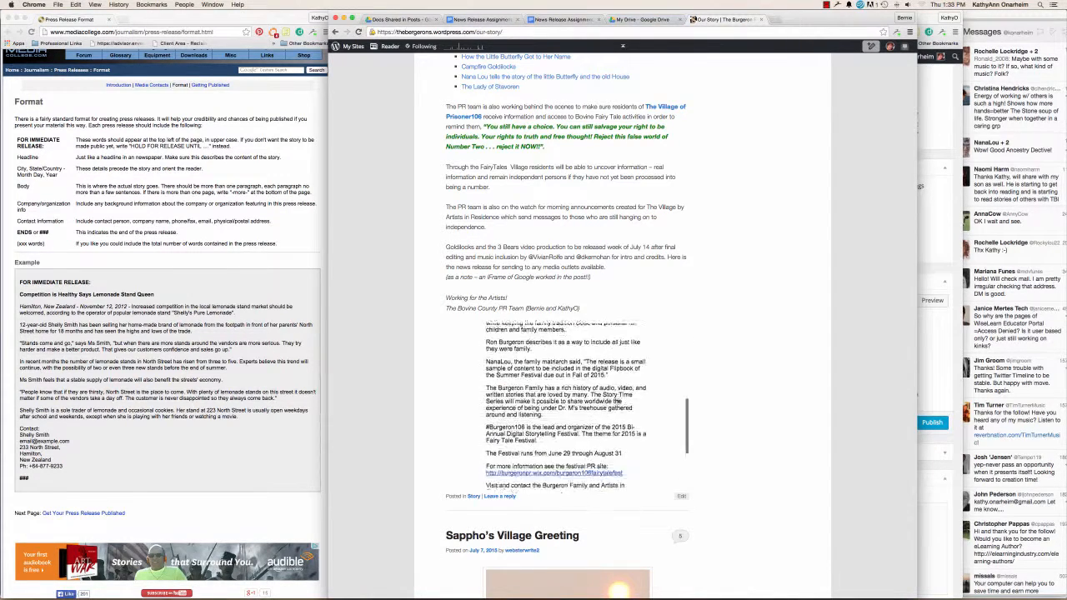
scroll("down", 3)
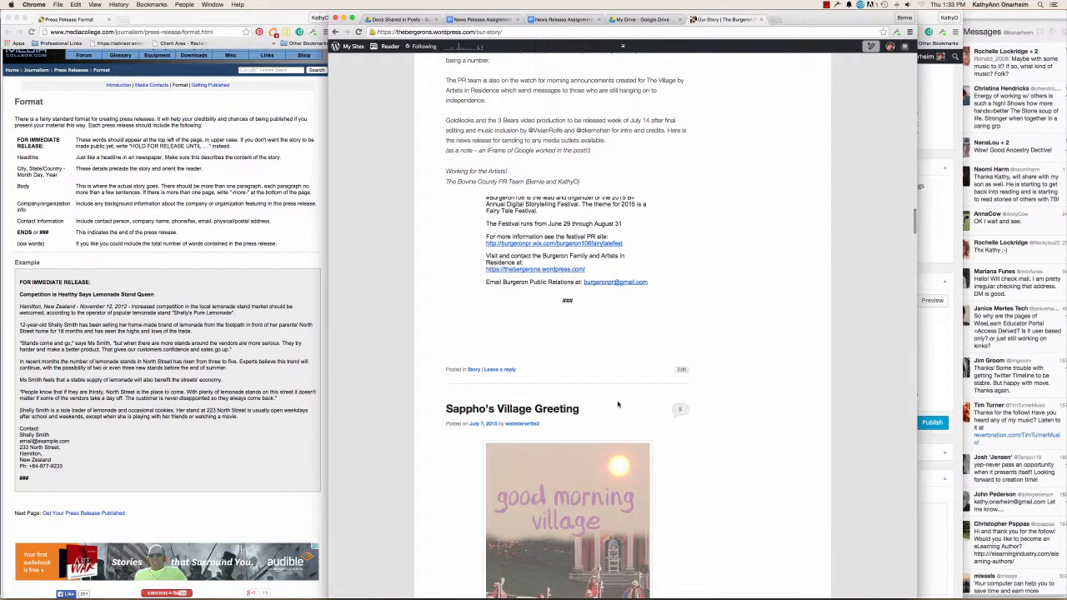